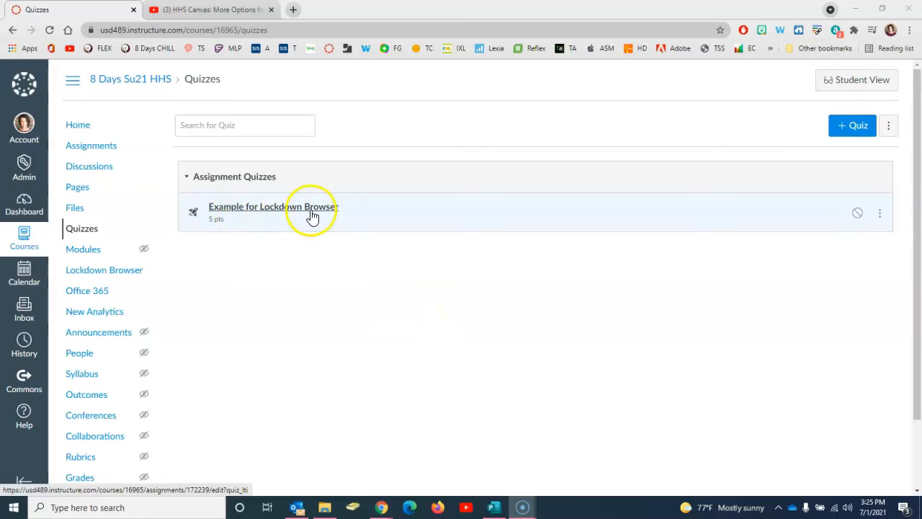
pyautogui.moveTo(272, 214)
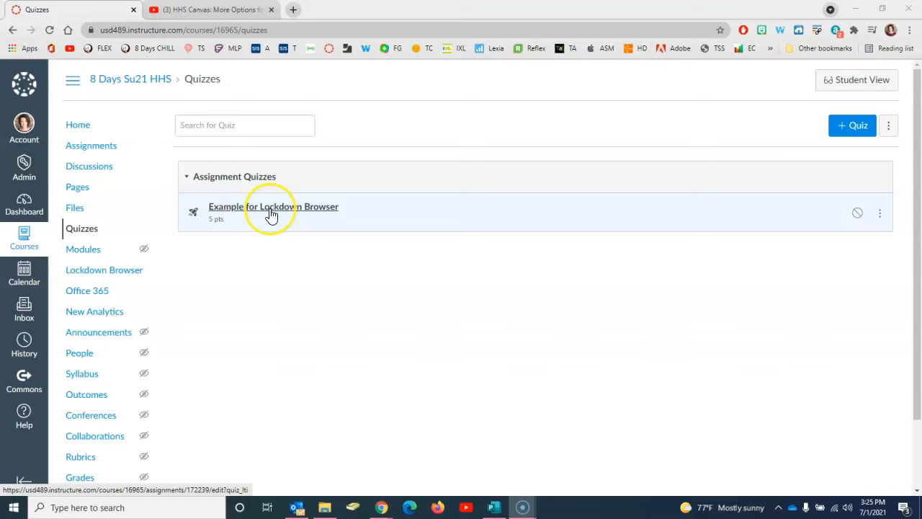
pyautogui.moveTo(254, 243)
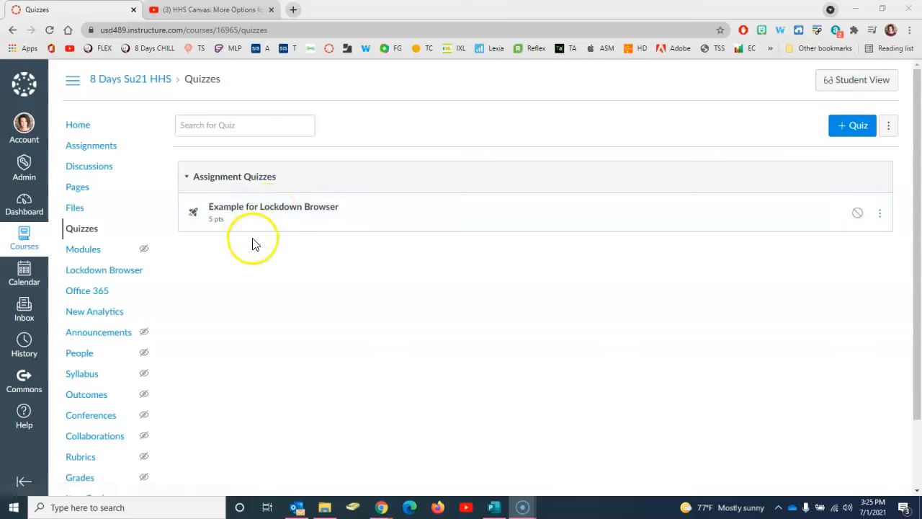
pyautogui.moveTo(103, 269)
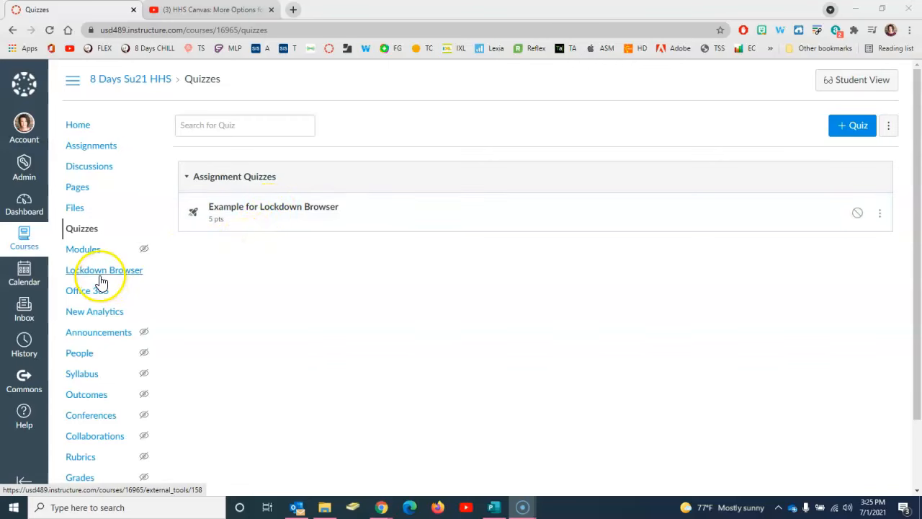
pyautogui.moveTo(104, 269)
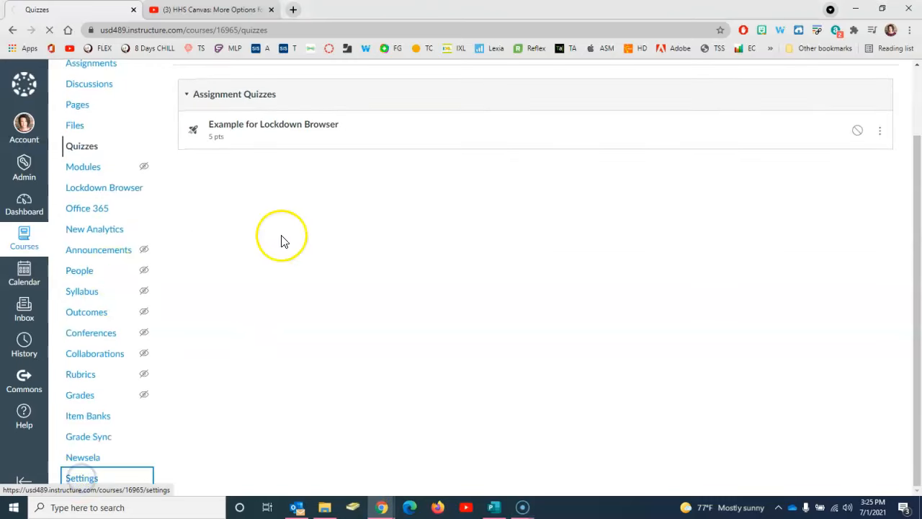
# - Confirm Lockdown Browser sits in the enabled navigation list and save the course navigation
pyautogui.click(81, 477)
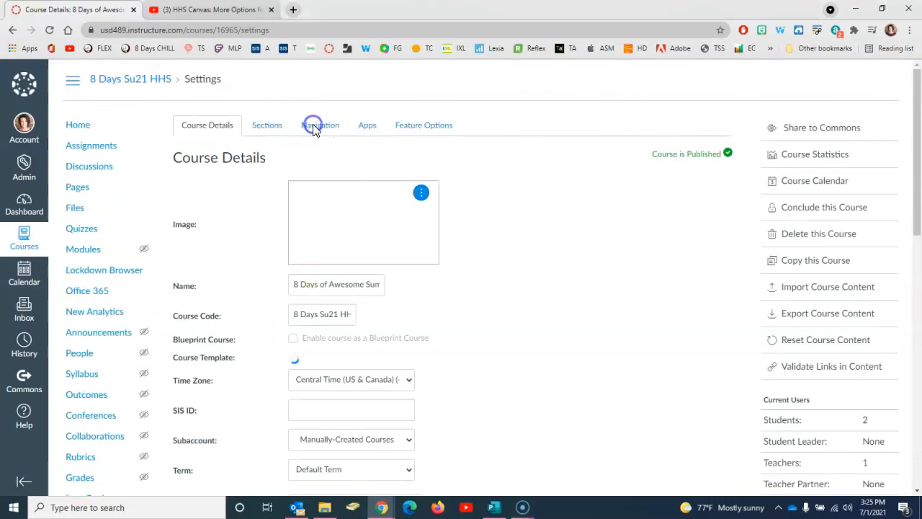
pyautogui.click(320, 124)
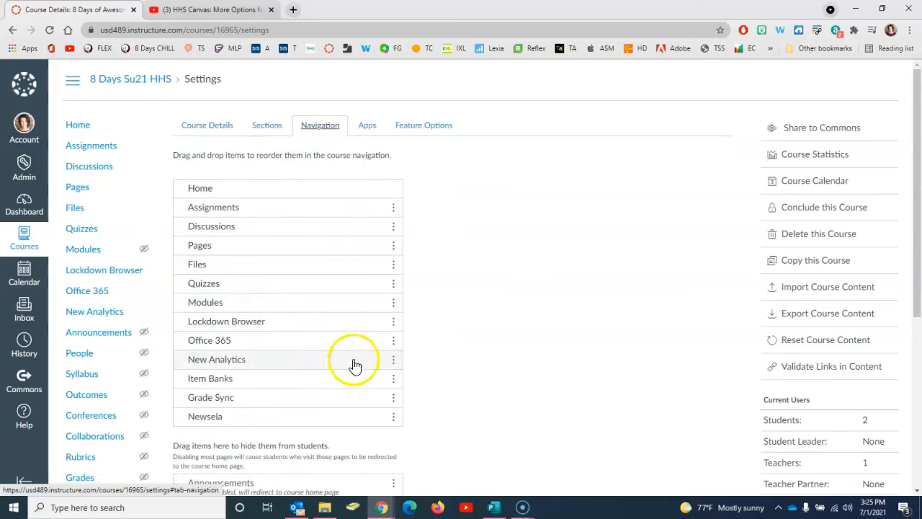
pyautogui.scroll(-3)
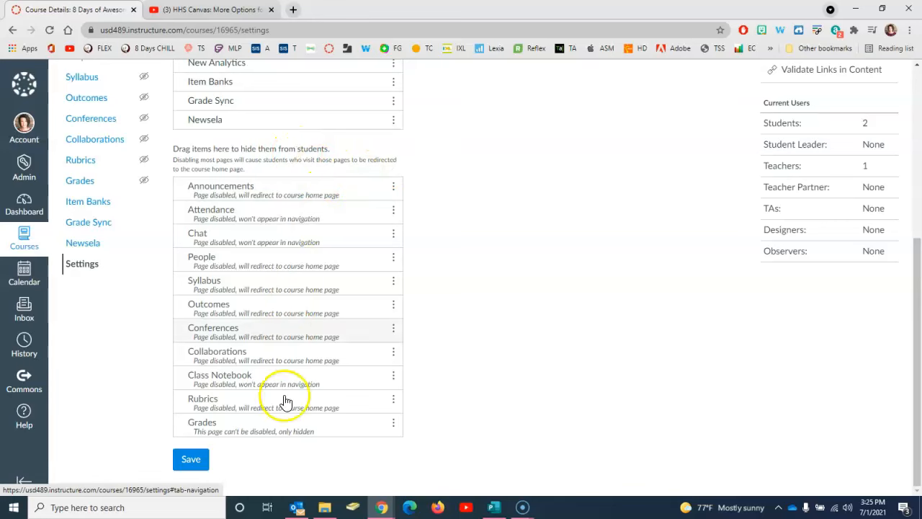
pyautogui.click(393, 190)
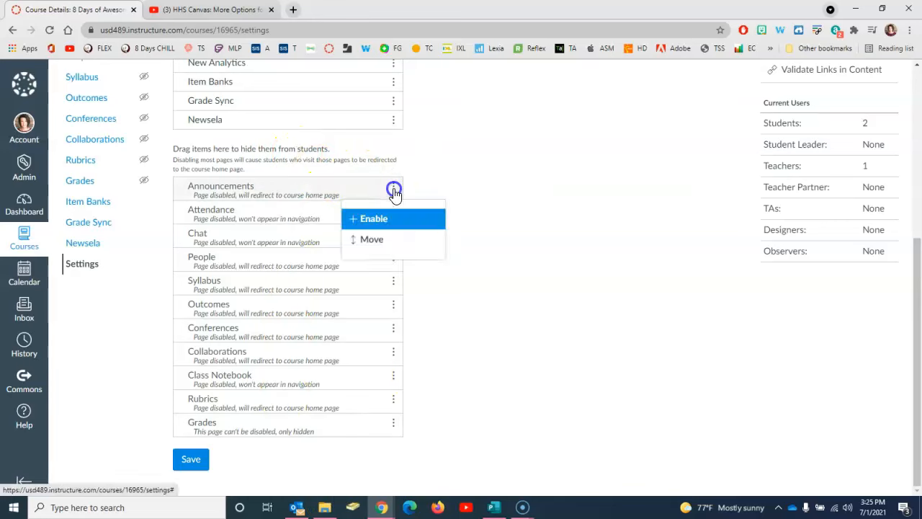
pyautogui.moveTo(431, 200)
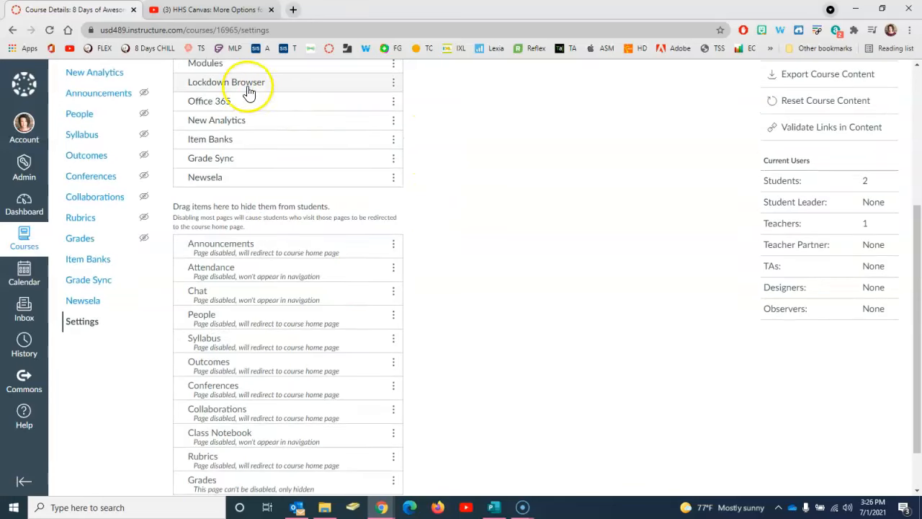
pyautogui.moveTo(306, 93)
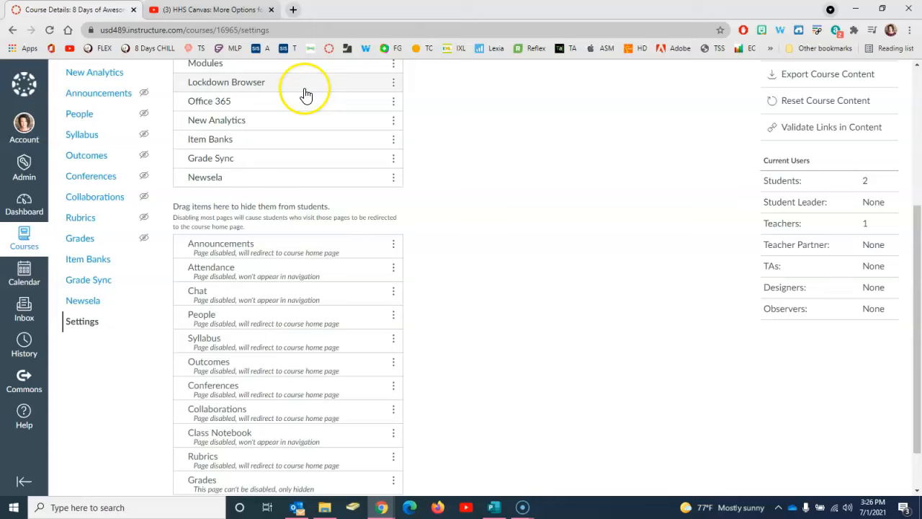
pyautogui.scroll(-3)
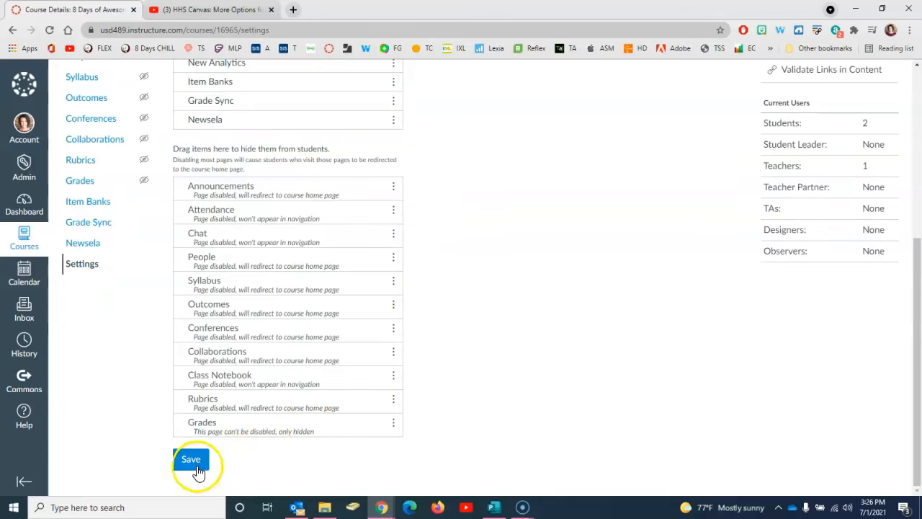
pyautogui.click(191, 458)
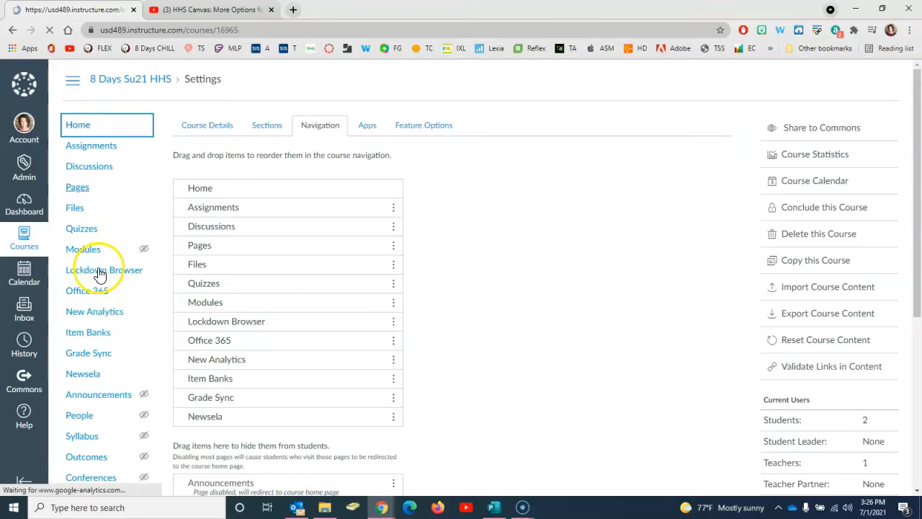
# - Launch the LockDown Browser course tool and continue past its resources page to the dashboard
pyautogui.click(78, 124)
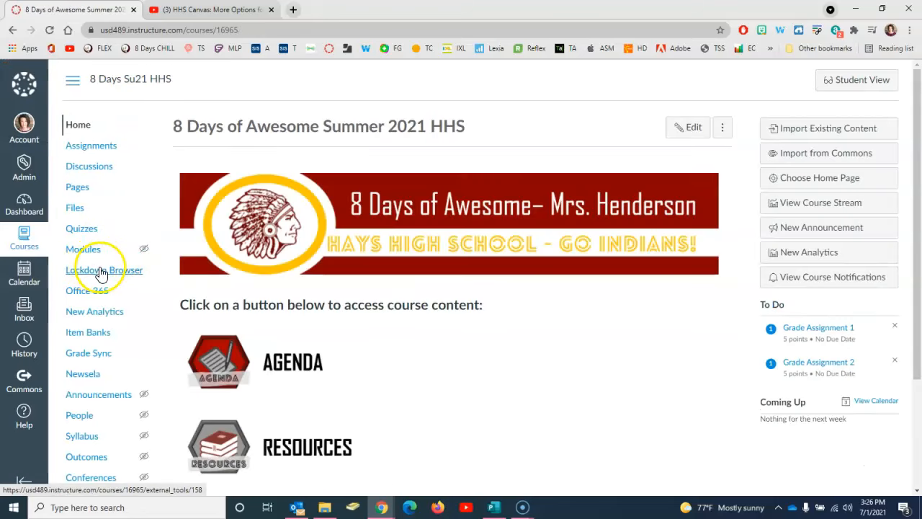
pyautogui.click(105, 270)
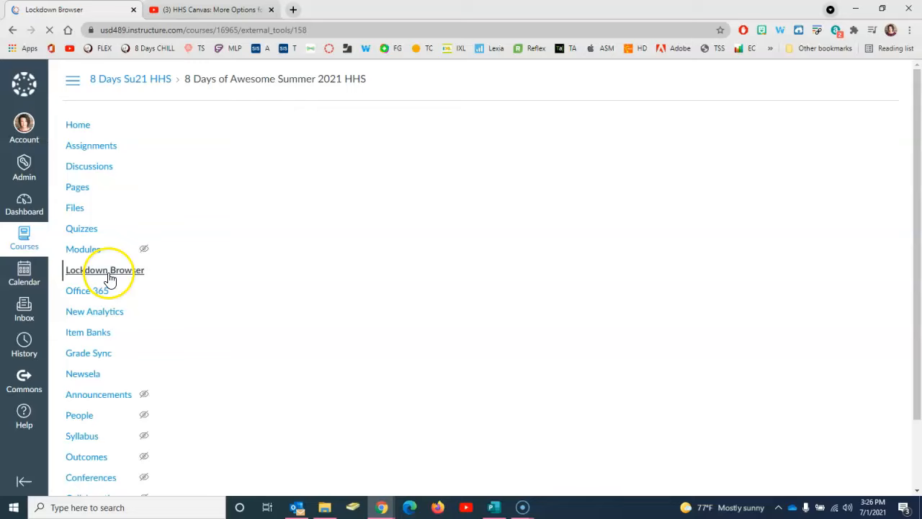
pyautogui.click(104, 270)
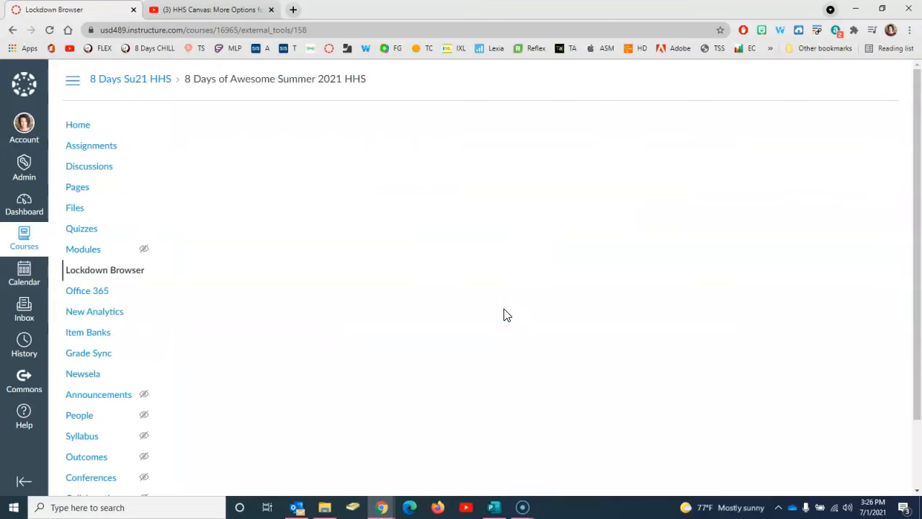
pyautogui.click(103, 269)
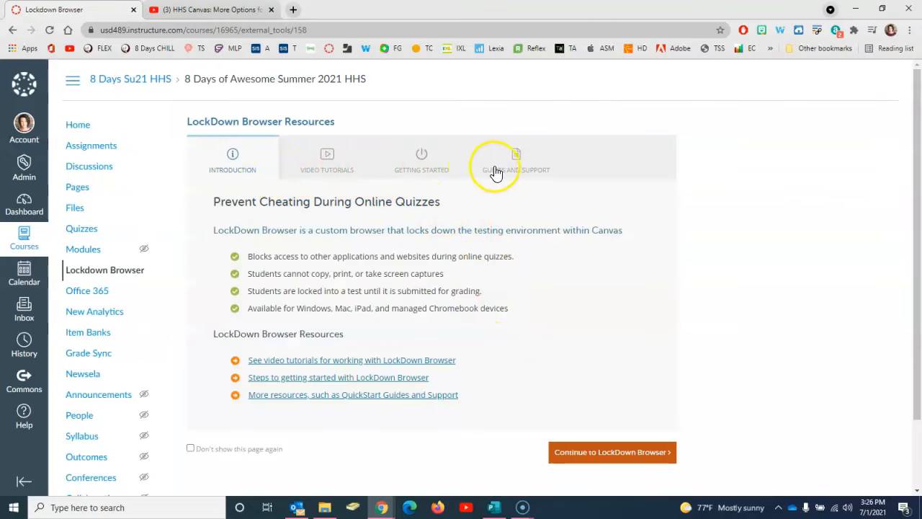
pyautogui.moveTo(528, 167)
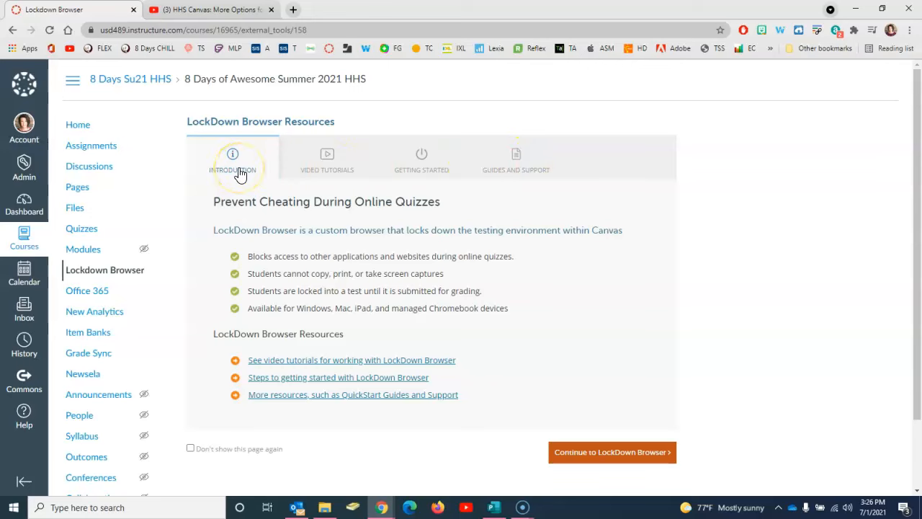
pyautogui.moveTo(260, 395)
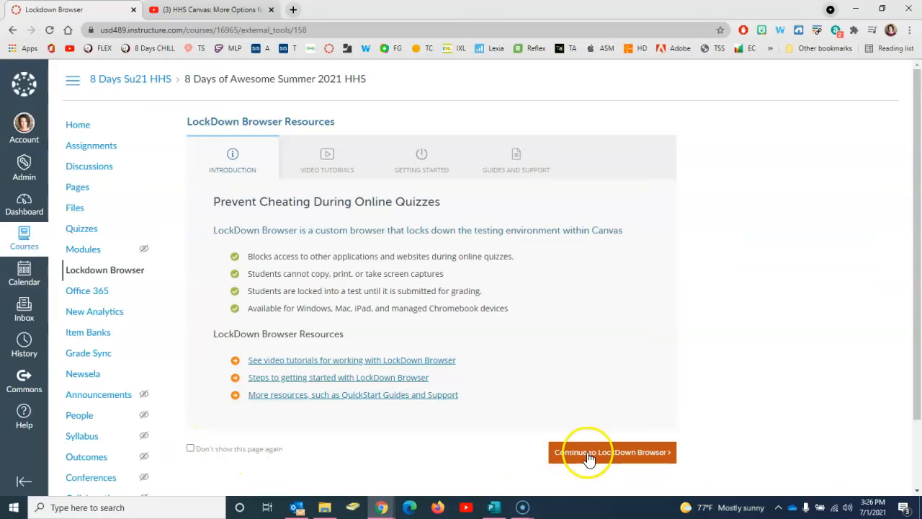
pyautogui.click(611, 452)
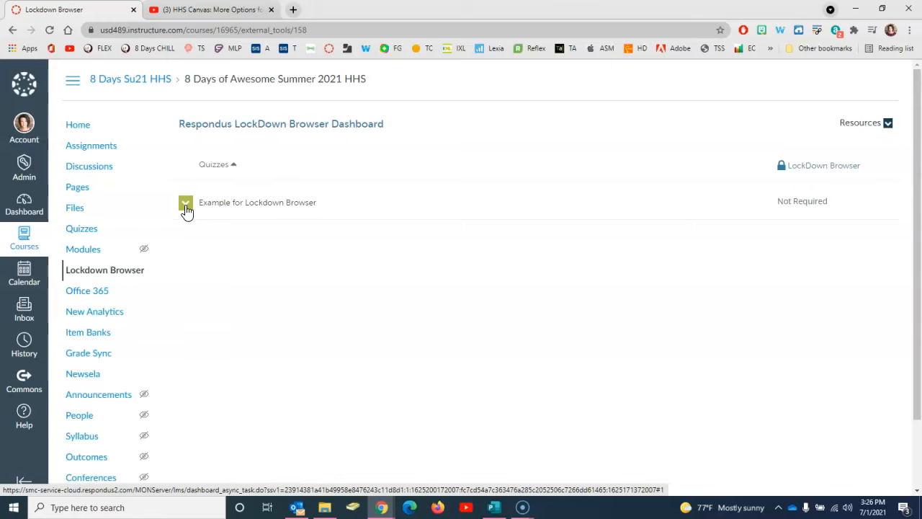
# - In the quiz's settings, require Respondus LockDown Browser and expand Advanced Settings
pyautogui.click(186, 202)
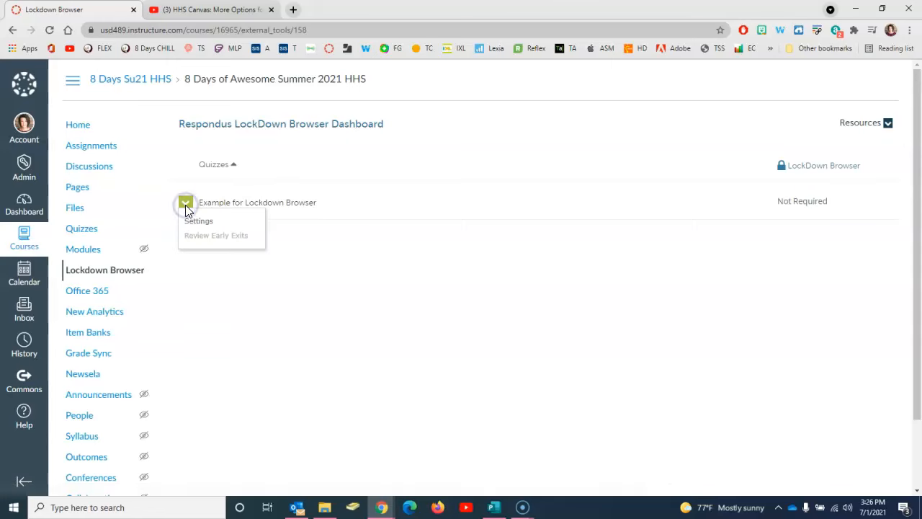
pyautogui.click(198, 220)
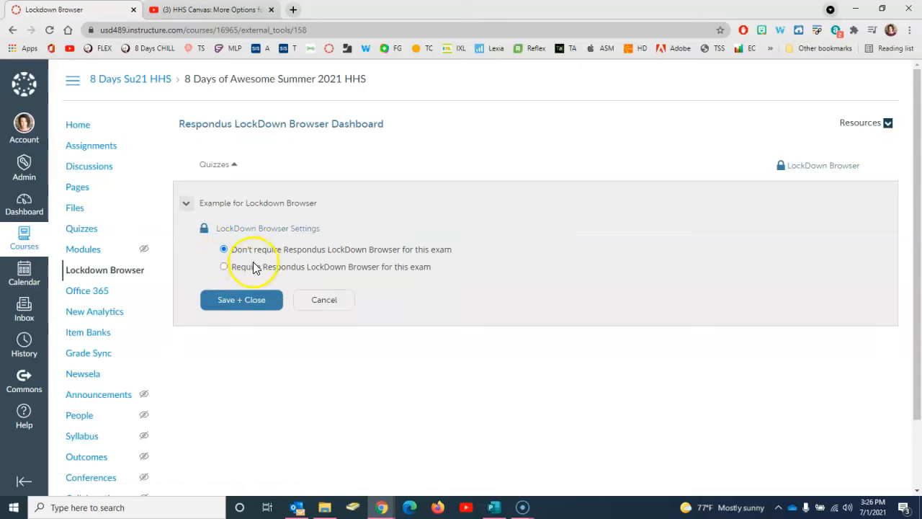
pyautogui.click(225, 267)
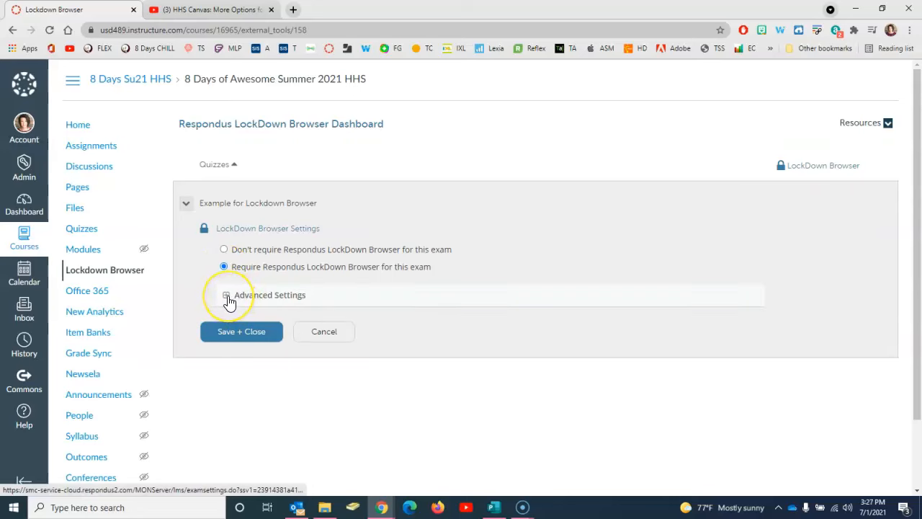
pyautogui.click(227, 294)
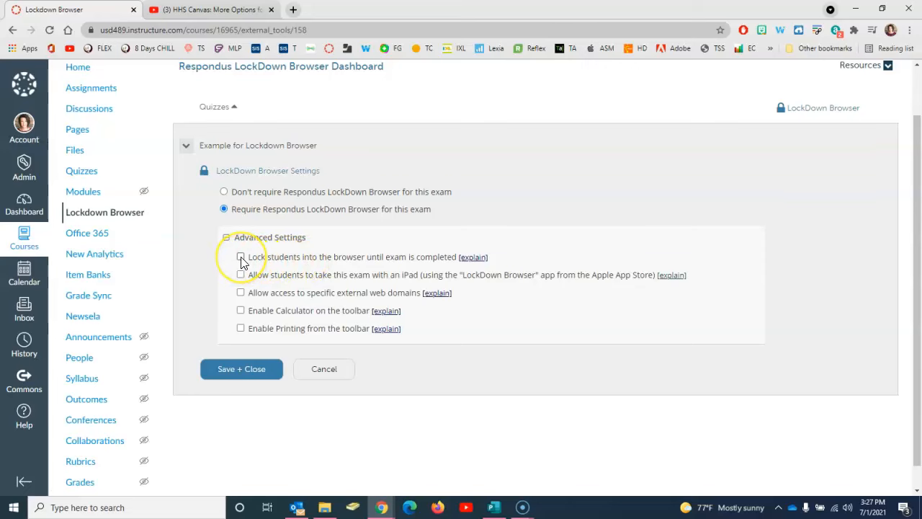
# - Enable 'Lock students into the browser until exam is completed', leaving external domain access off
pyautogui.click(241, 257)
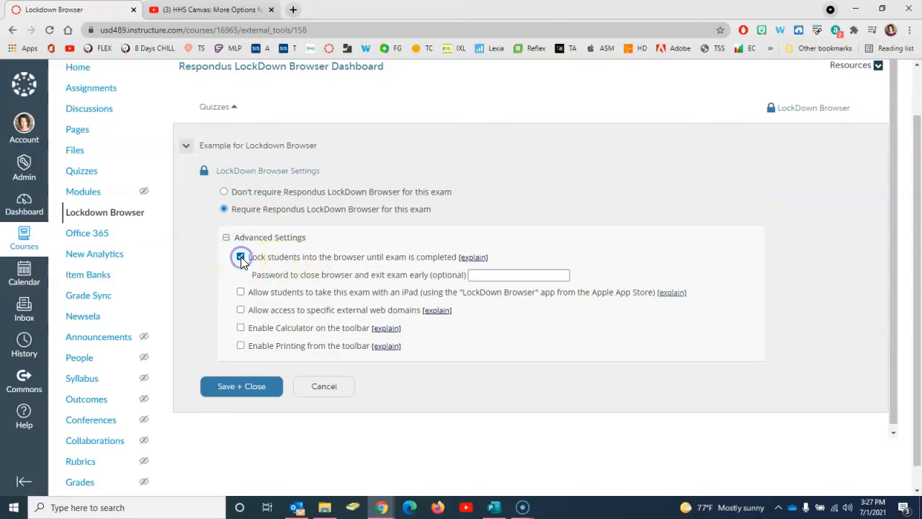
pyautogui.click(241, 257)
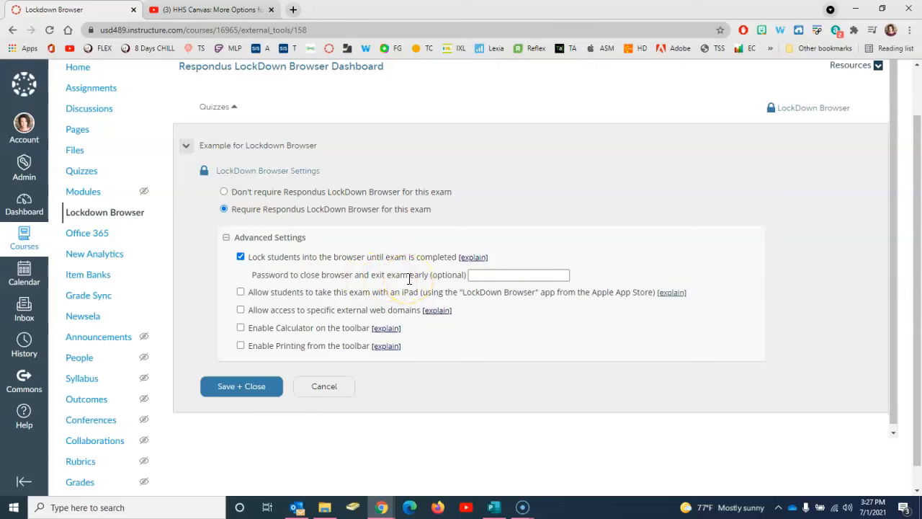
pyautogui.moveTo(266, 297)
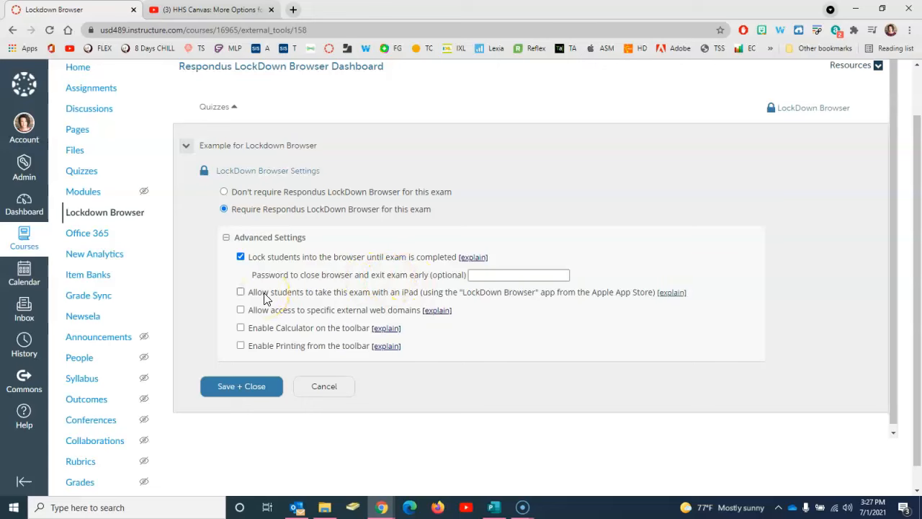
pyautogui.moveTo(360, 297)
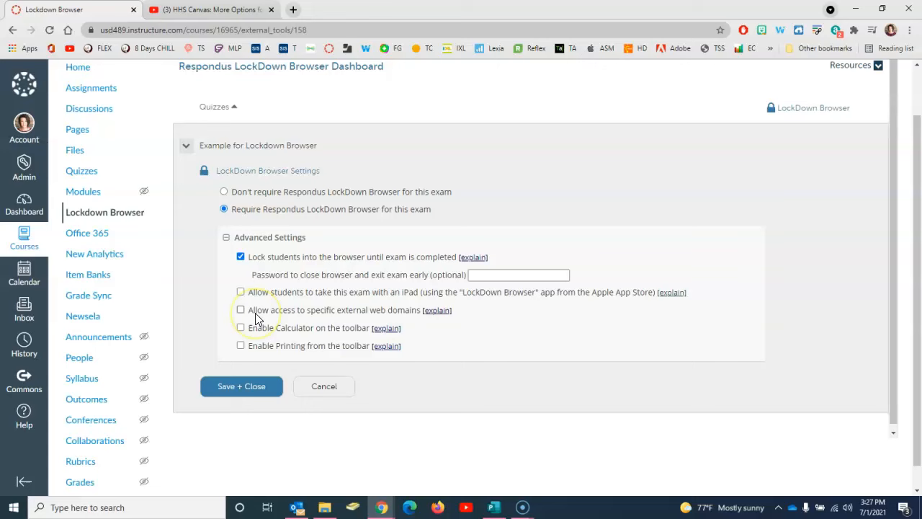
pyautogui.moveTo(339, 319)
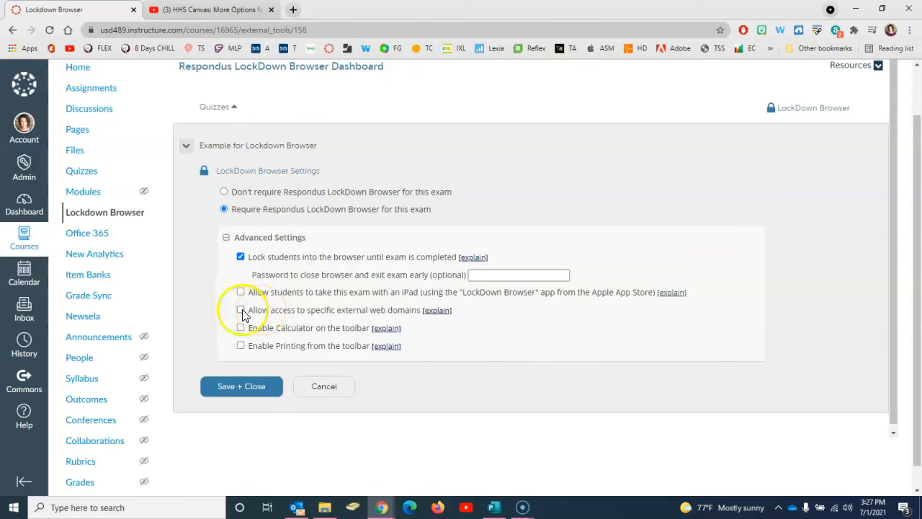
pyautogui.click(241, 310)
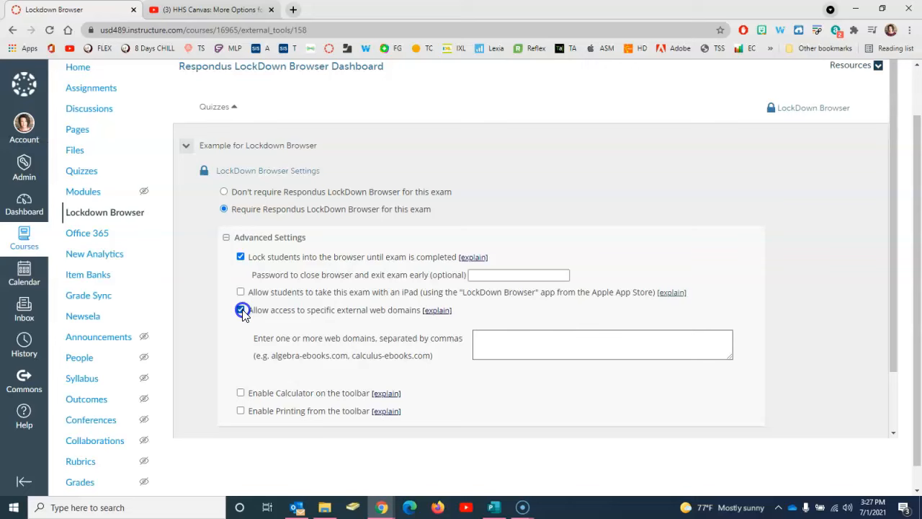
pyautogui.click(241, 310)
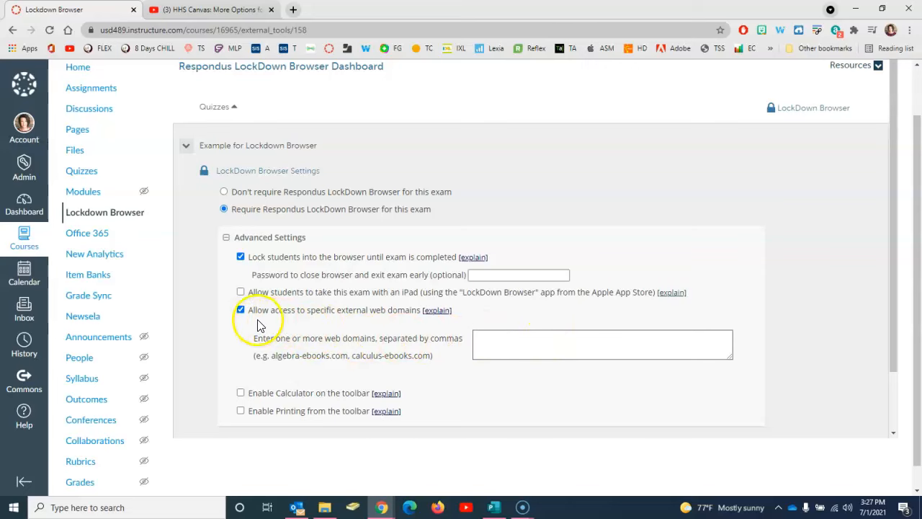
pyautogui.click(241, 310)
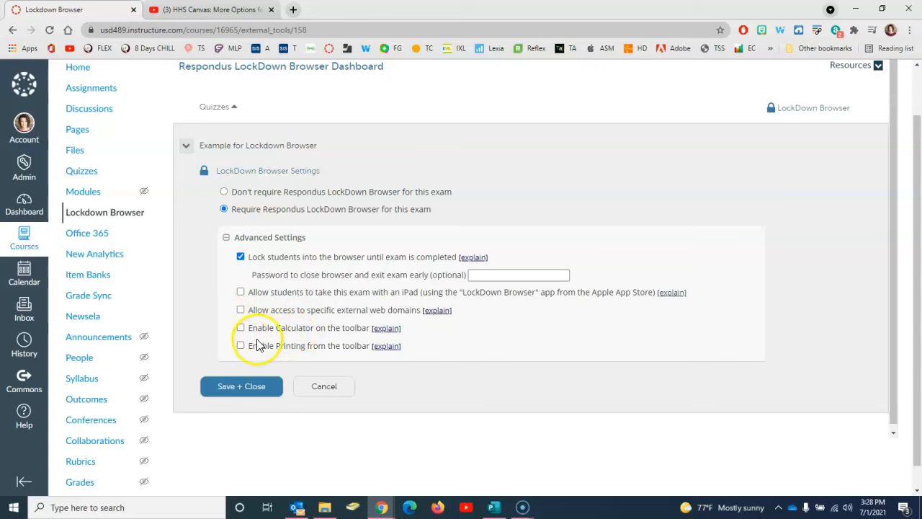
pyautogui.moveTo(360, 351)
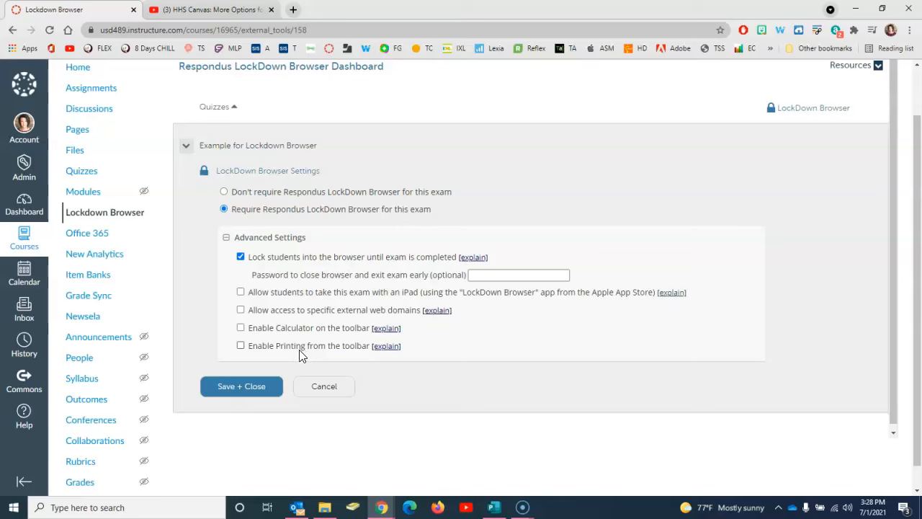
# - Save and close the settings so the quiz shows as Required on the dashboard
pyautogui.click(240, 386)
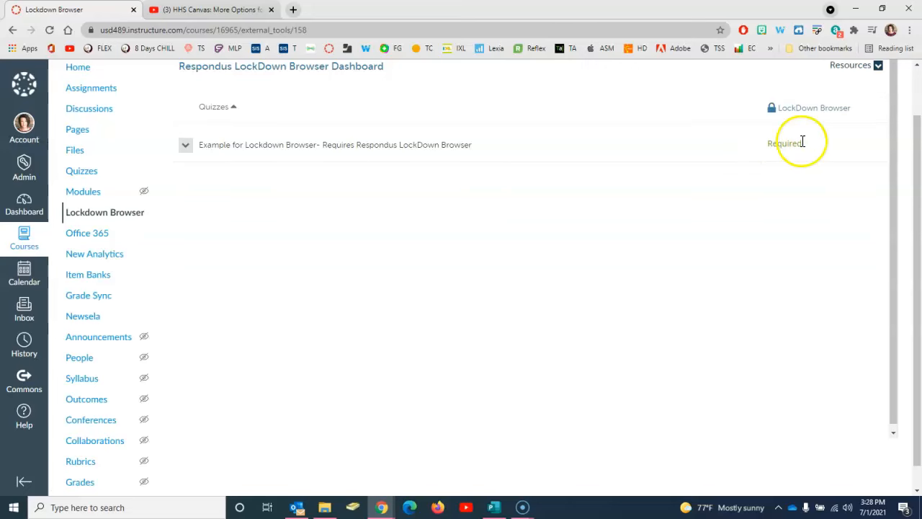
pyautogui.moveTo(717, 143)
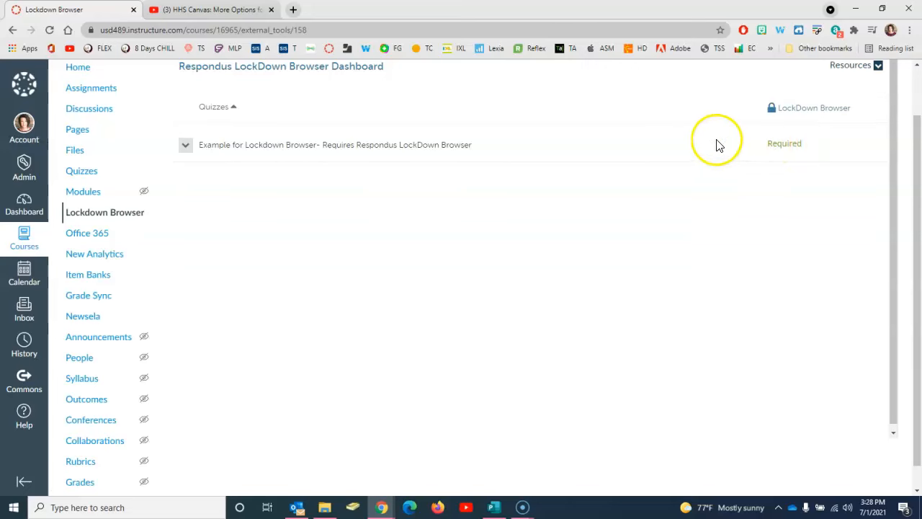
pyautogui.moveTo(418, 176)
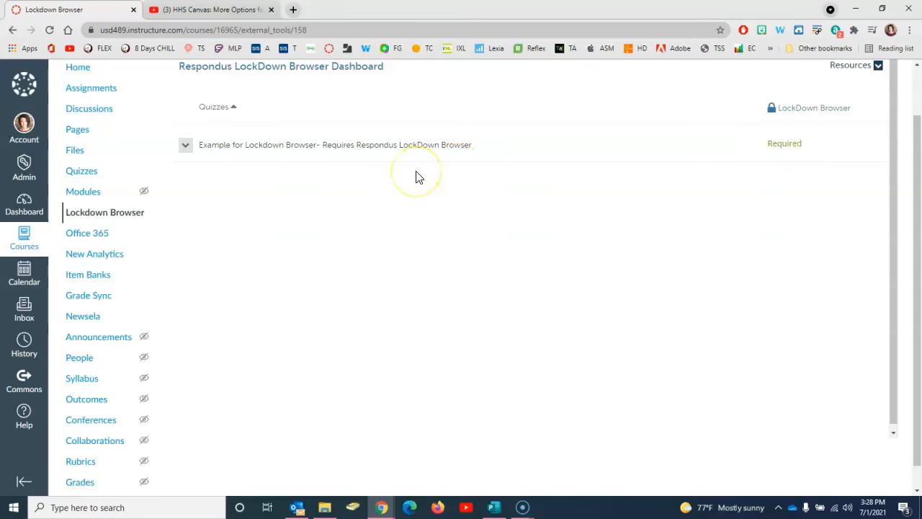